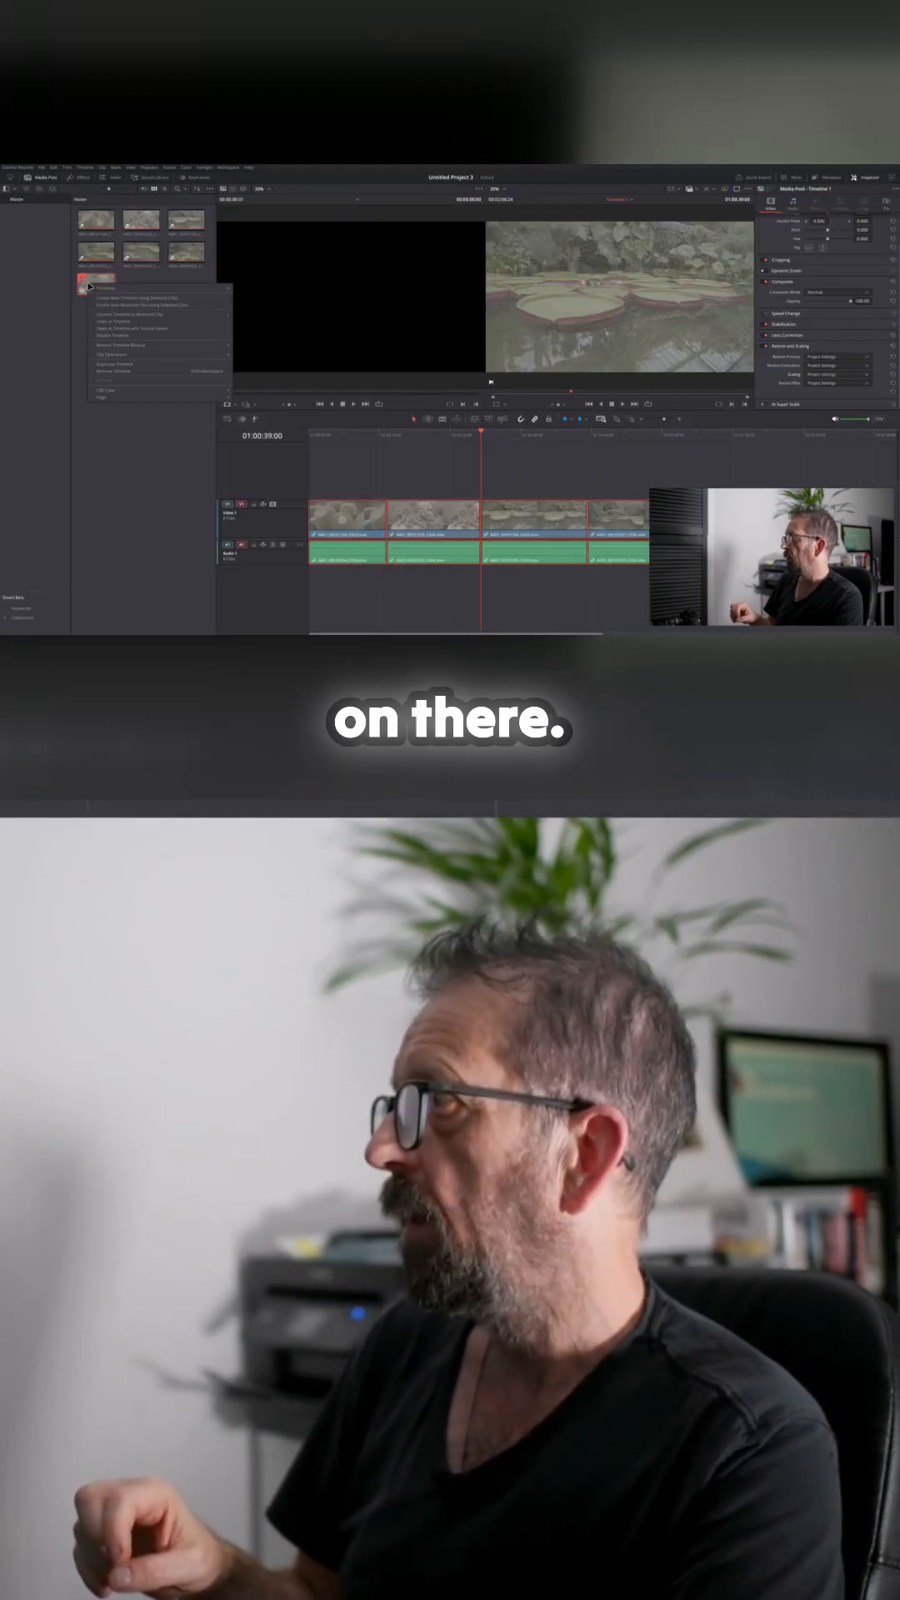
# Bring up the Timeline Settings dialog and show its Color tab for colour-management options.
pyautogui.click(107, 328)
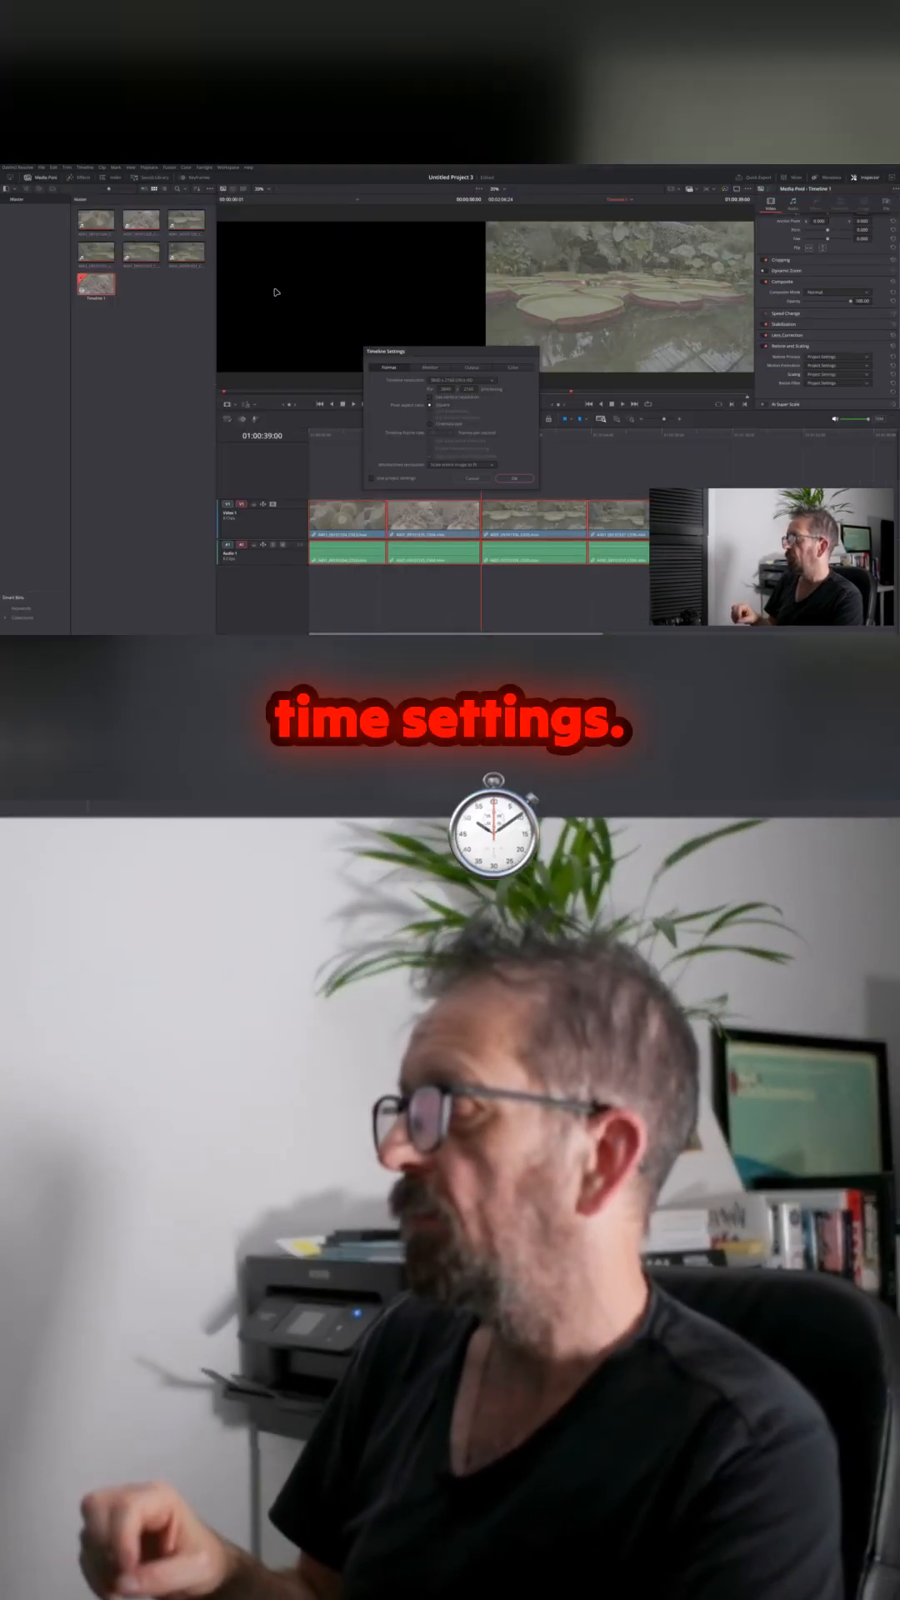
pyautogui.click(520, 367)
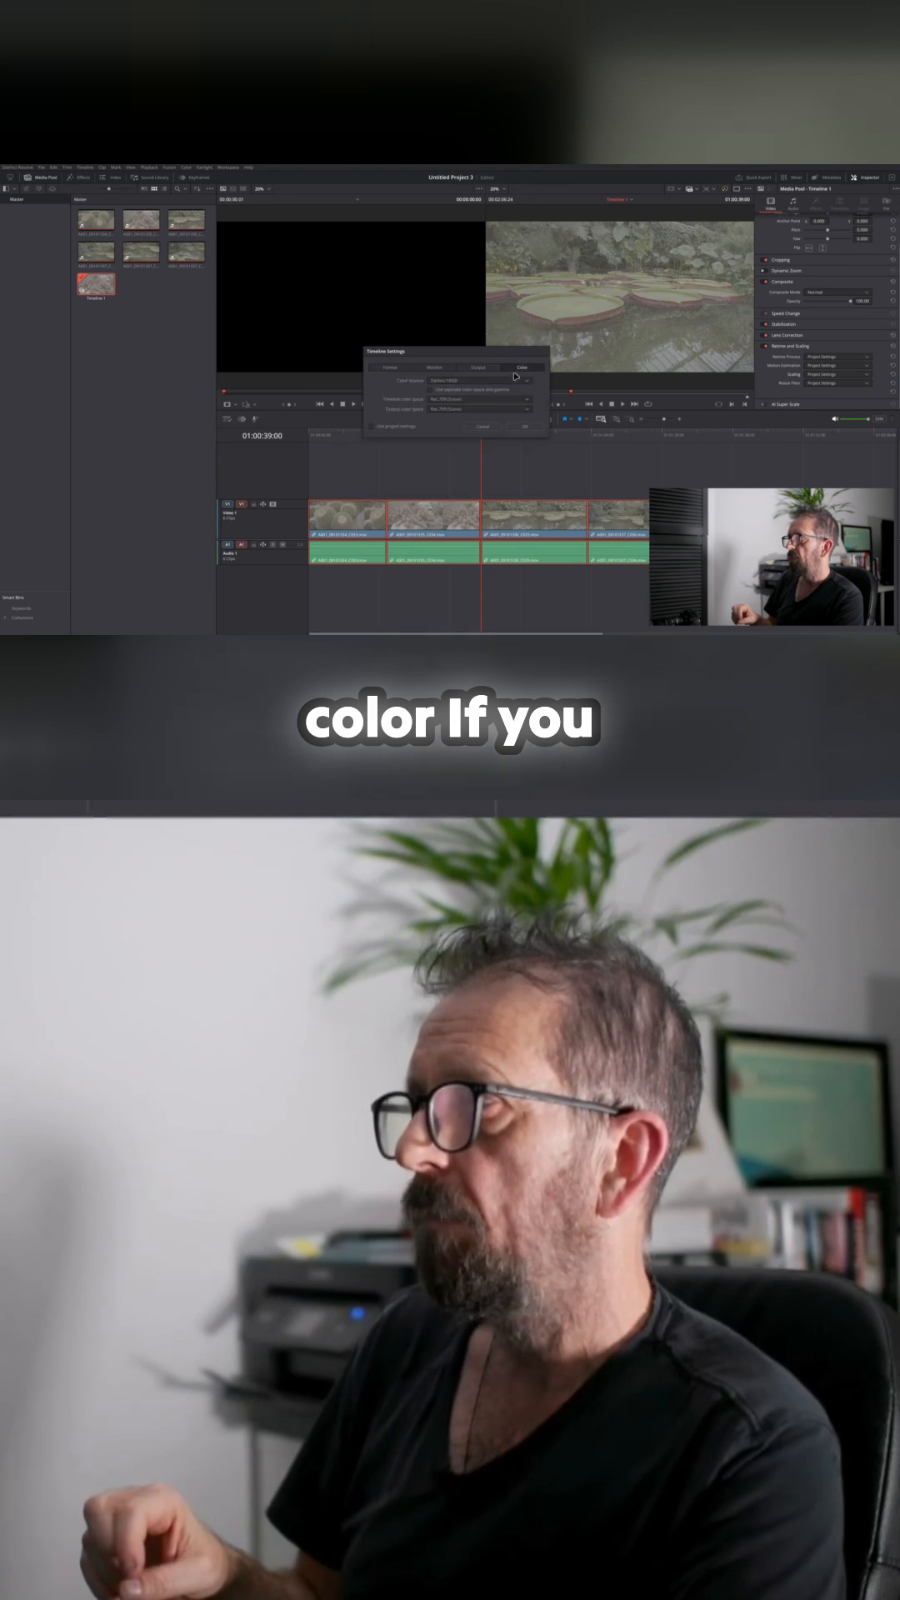